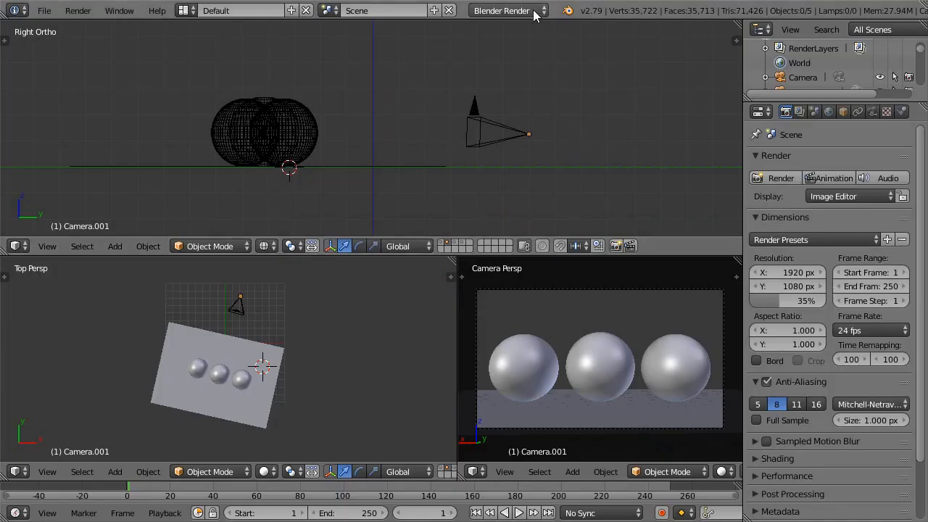
Switch the render engine to Cycles and bring up the World settings.
left_click(502, 10)
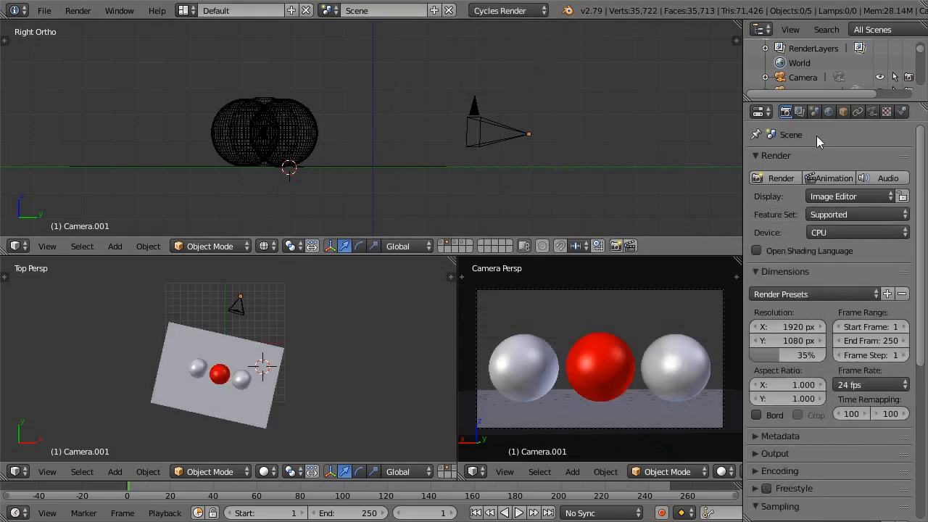
left_click(829, 111)
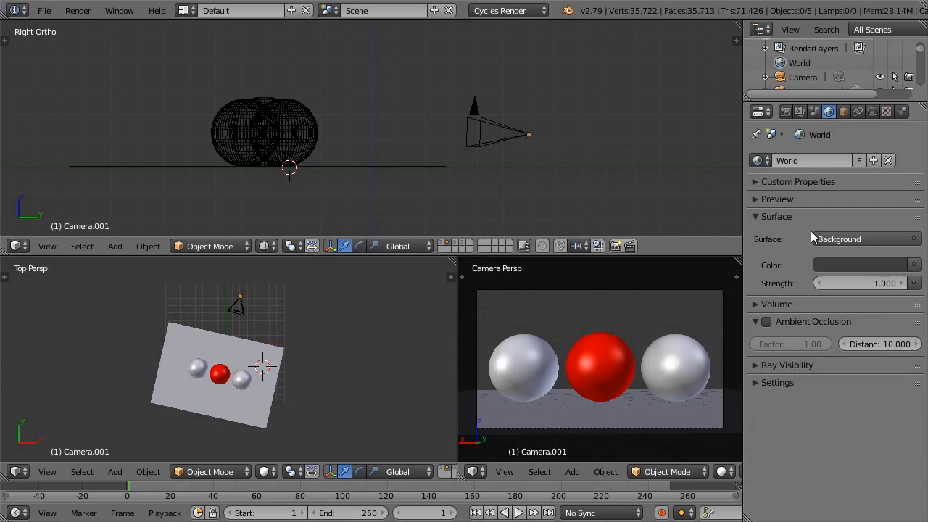
Set the world Color to an Environment Texture loaded with the sky image.
left_click(863, 239)
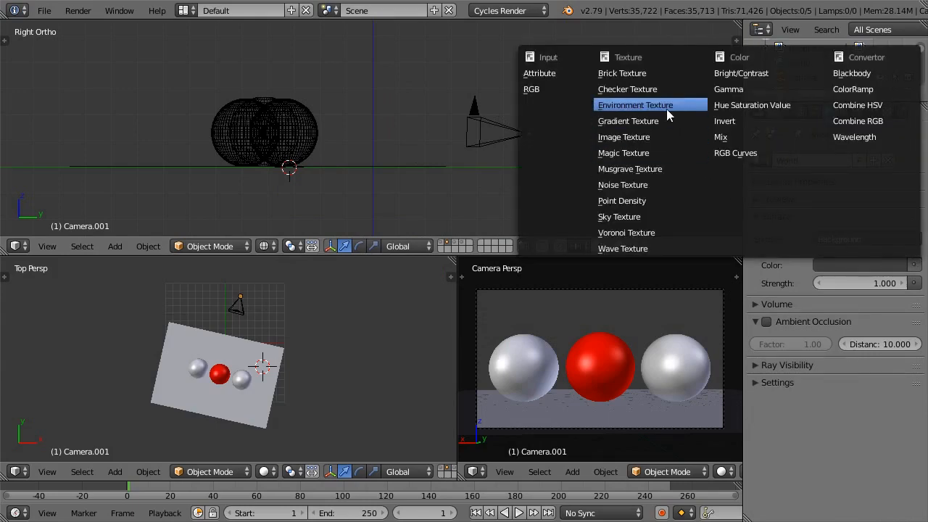
left_click(635, 104)
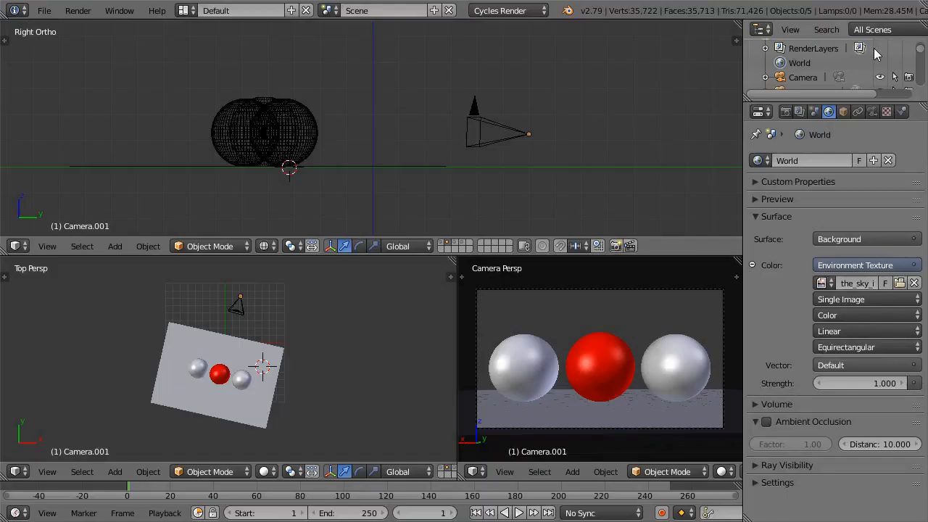
left_click(721, 471)
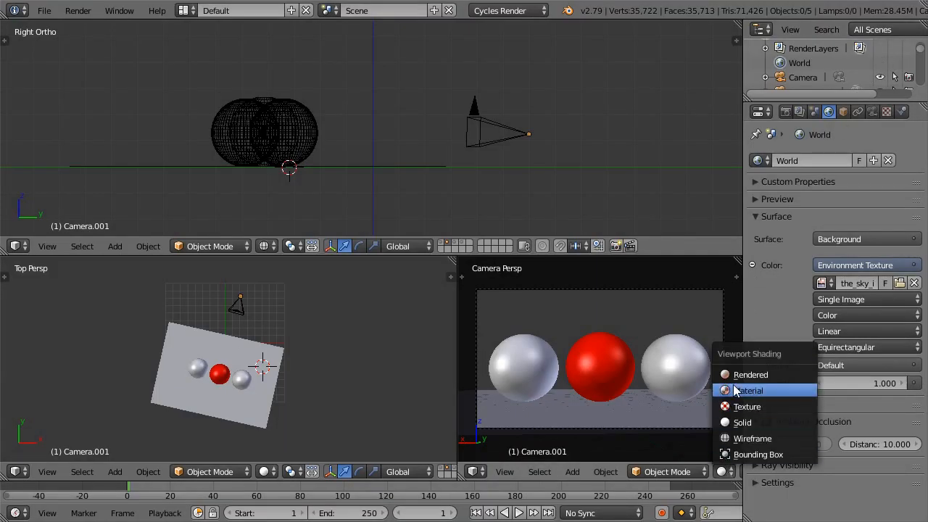
Set the camera viewport shading to Rendered to preview the sky-lit spheres.
left_click(750, 375)
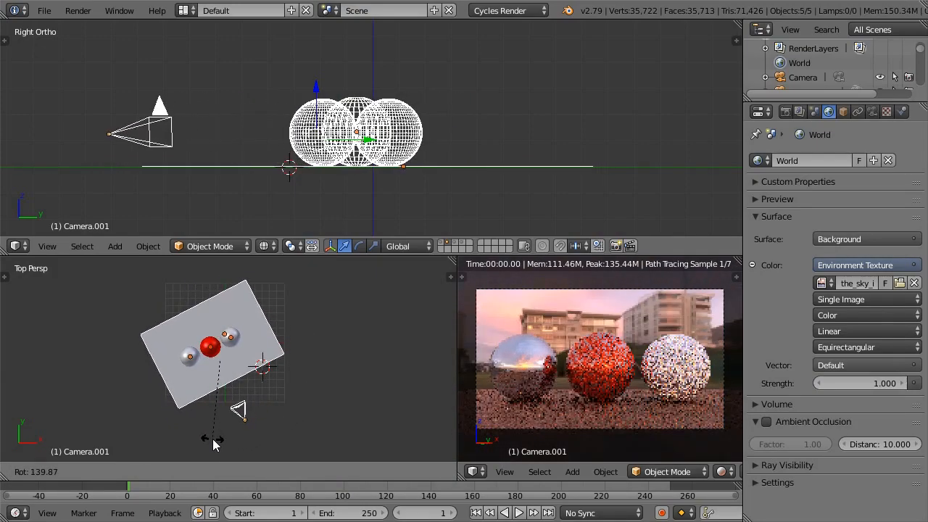
left_click(18, 246)
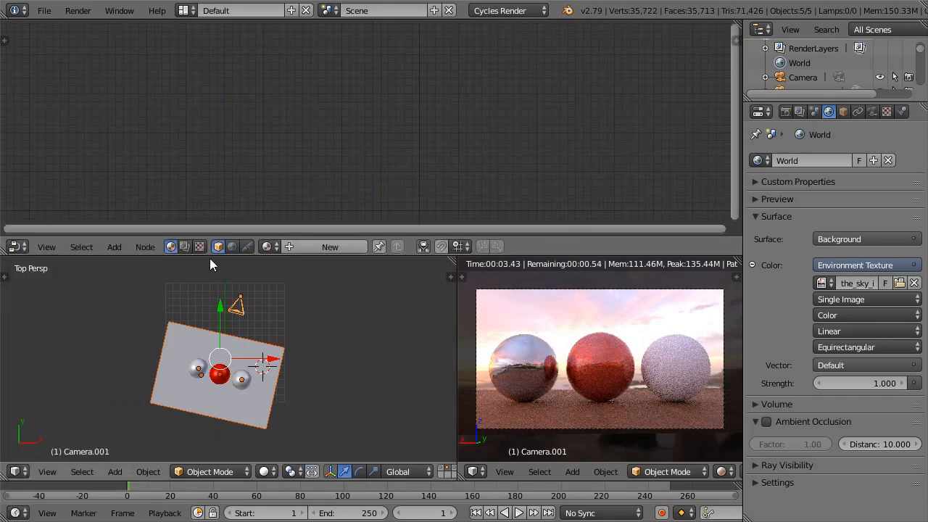
Add a Mapping node in the World node editor feeding the Environment Texture's Vector.
left_click(231, 246)
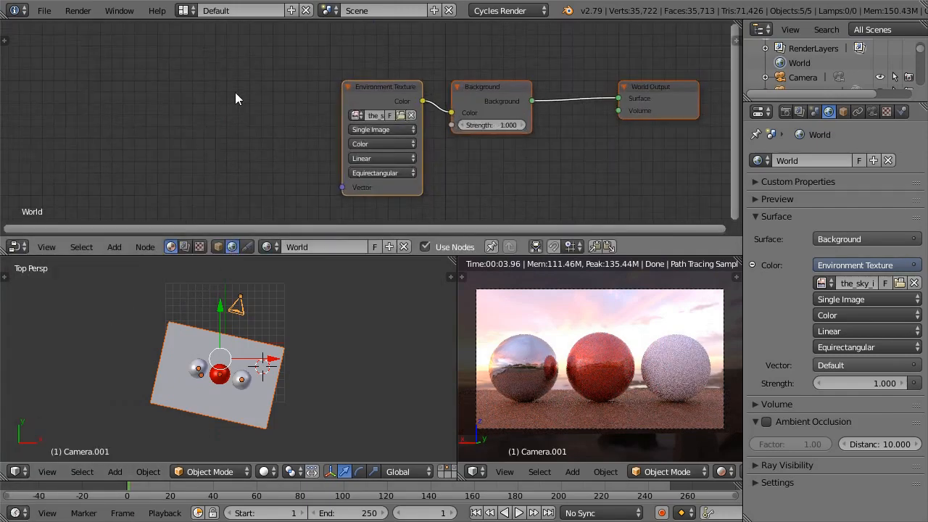
left_click(114, 246)
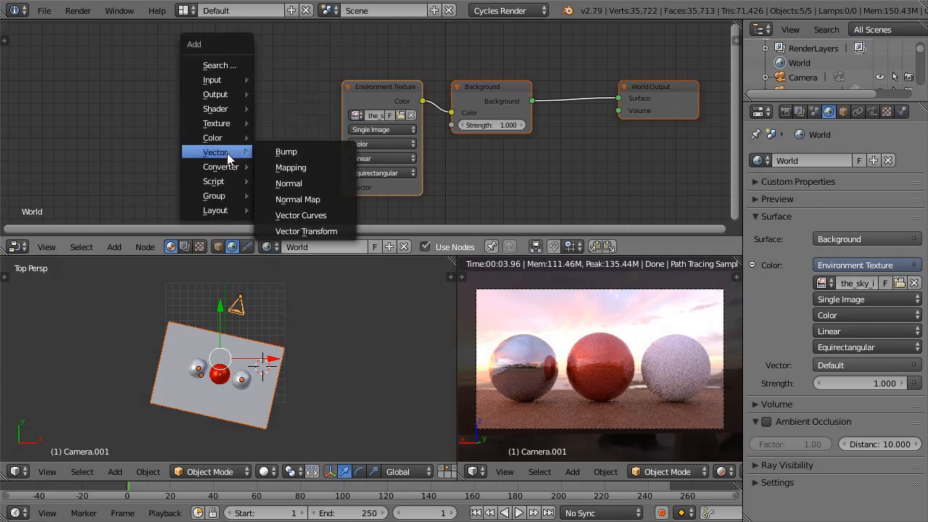
left_click(290, 168)
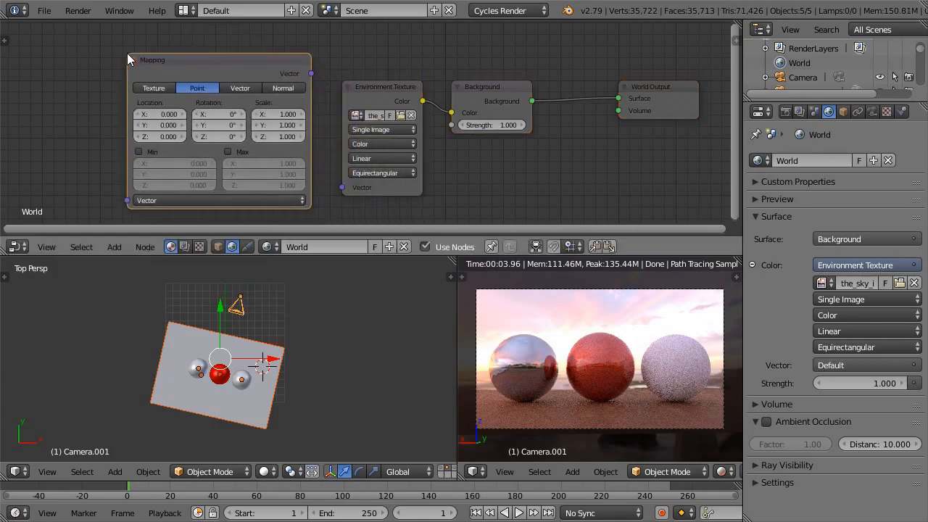
left_click_drag(311, 73, 341, 190)
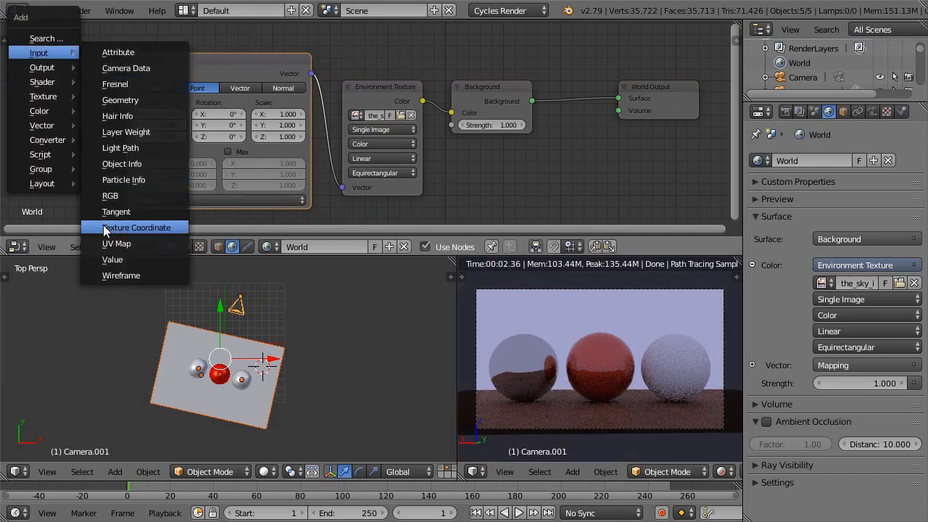
Add a Texture Coordinate node and link Generated into the Mapping node's Vector.
left_click(137, 227)
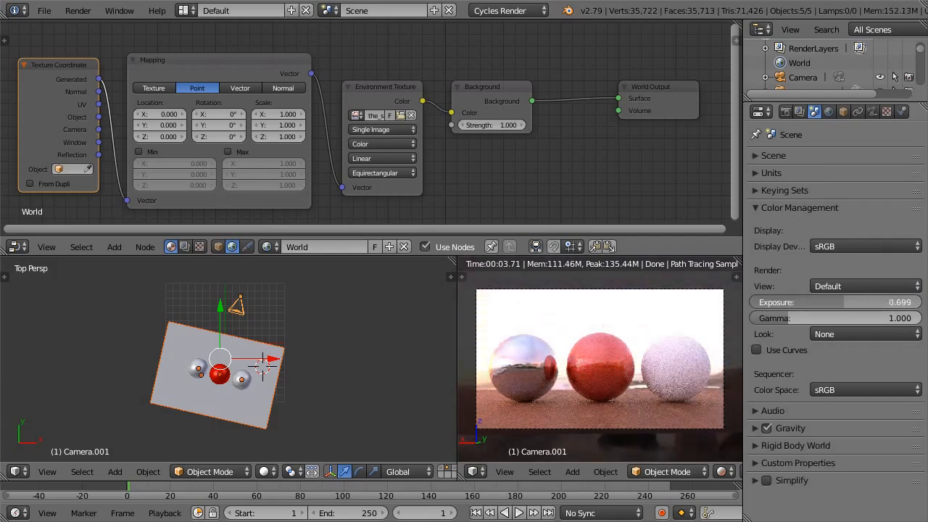
Set Color Management exposure to 0.699 and list the View transform options.
left_click(862, 286)
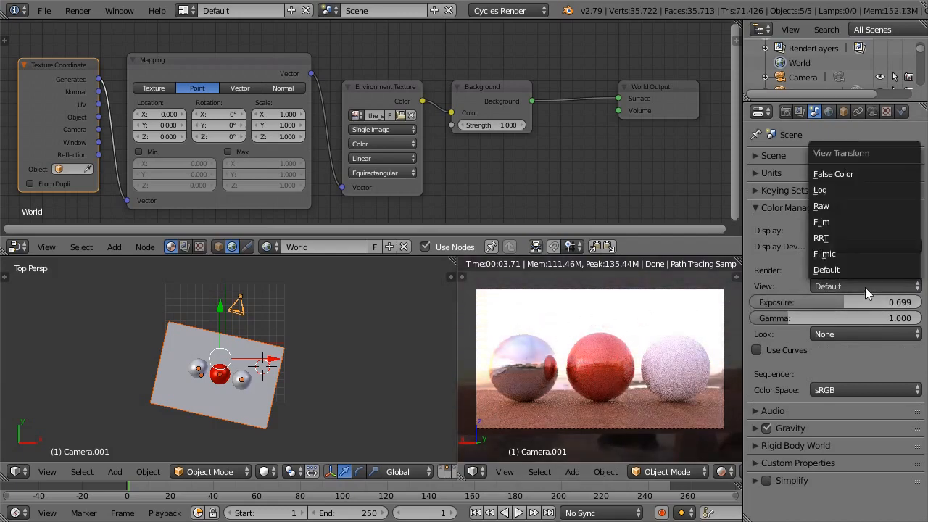